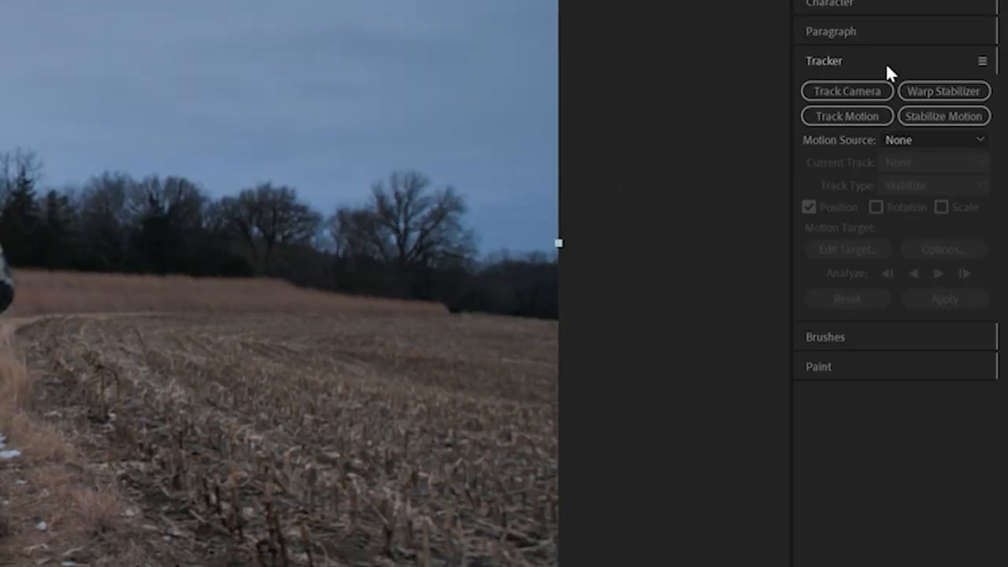
Start Stabilize Motion on the selected hunting clip layer from the Tracker panel.
{"action": "left_click", "coordinate": [250, 22]}
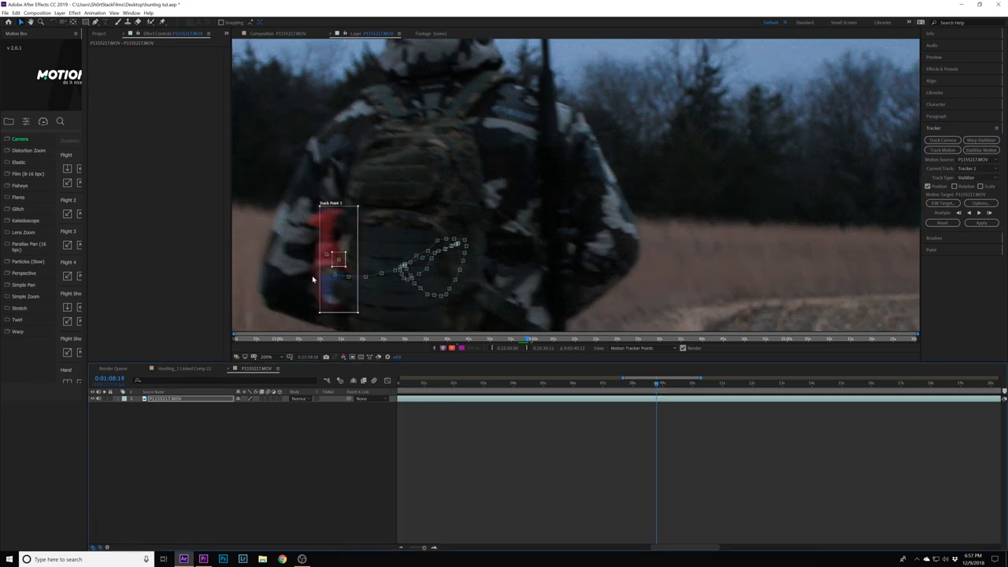
Analyze the backpack track forward and reveal Track Point 1 keyframes in the timeline.
{"action": "left_click_drag", "start_coordinate": [339, 260], "coordinate": [324, 275]}
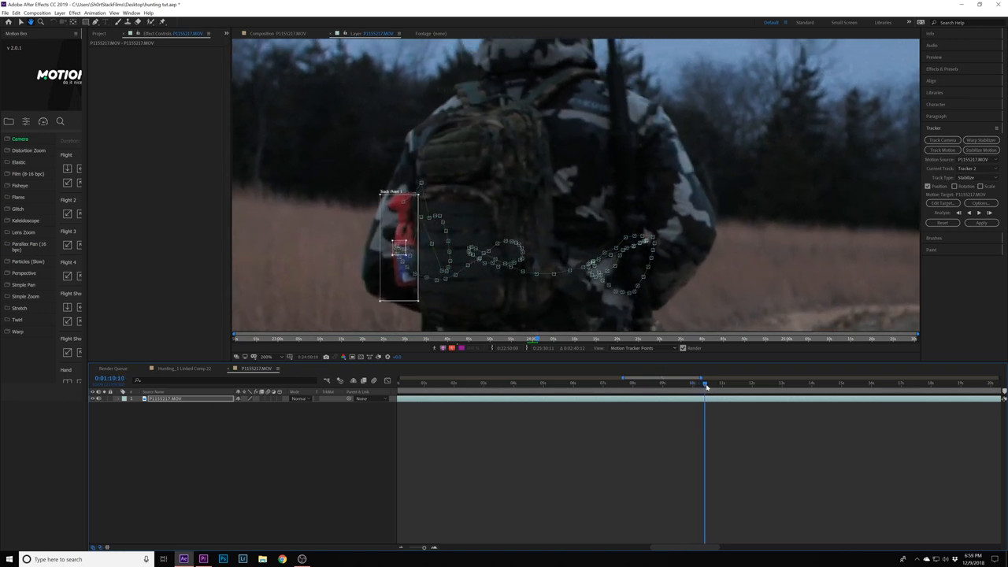
{"action": "left_click", "coordinate": [708, 387]}
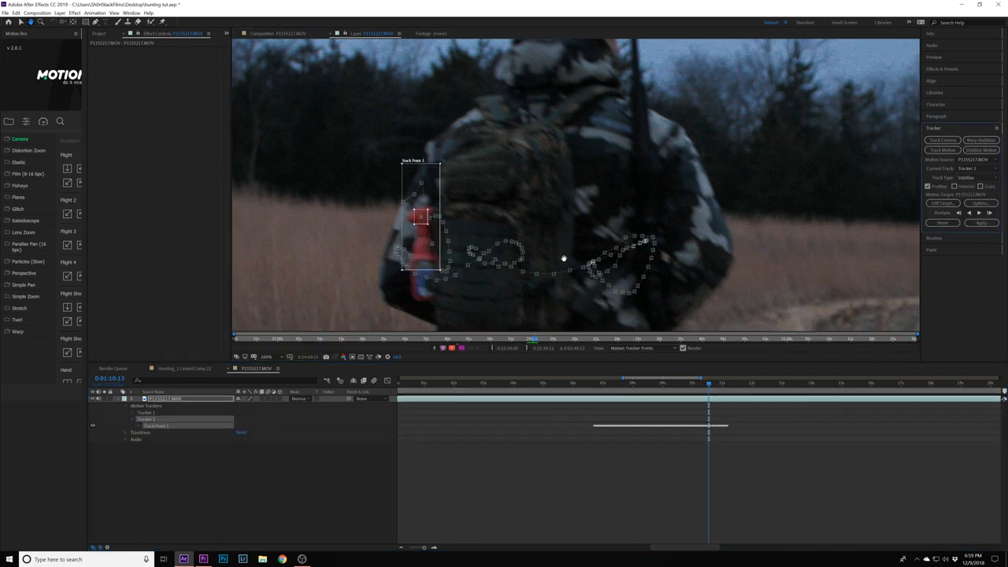
Apply the tracking data so the clip is stabilized to the backpack point.
{"action": "left_click", "coordinate": [980, 222]}
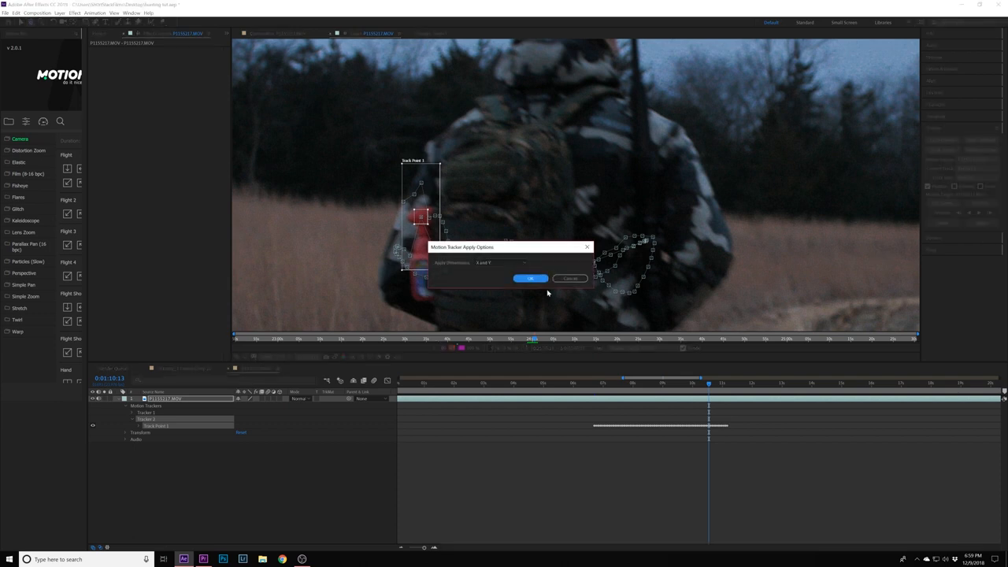
{"action": "left_click", "coordinate": [530, 277]}
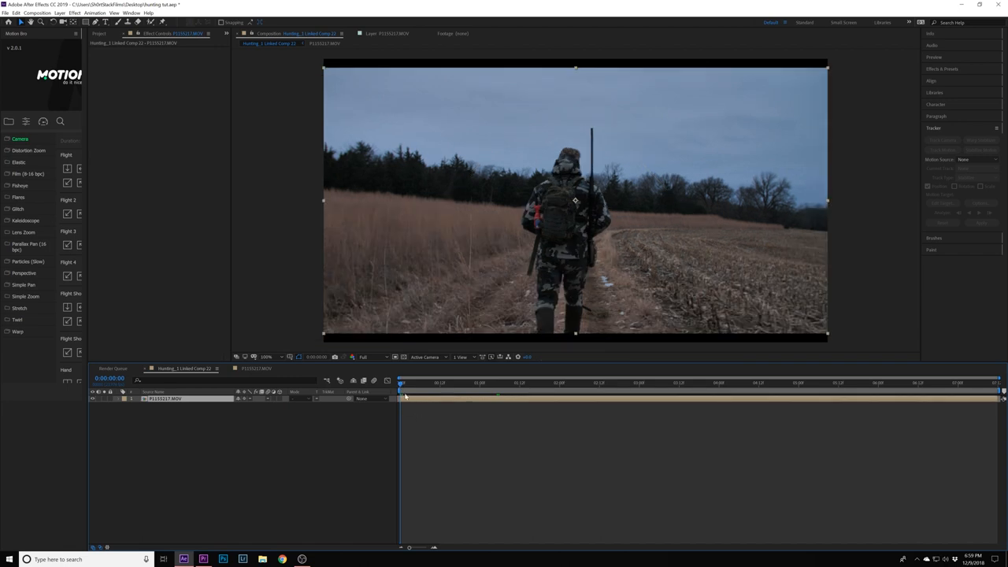
Reveal the P1155217.MOV layer's Transform properties, showing Scale at 100%.
{"action": "left_click", "coordinate": [479, 409]}
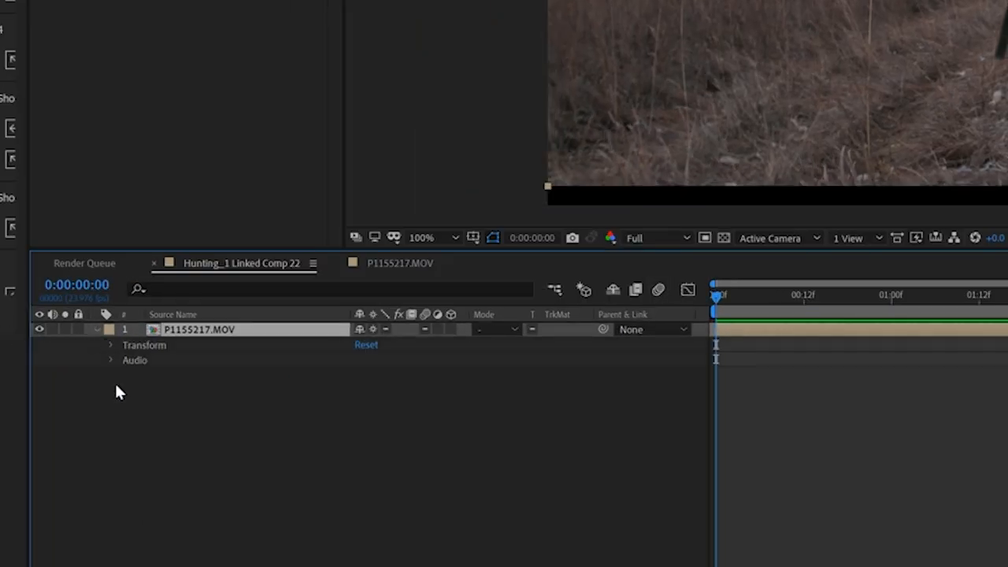
{"action": "left_click", "coordinate": [111, 345]}
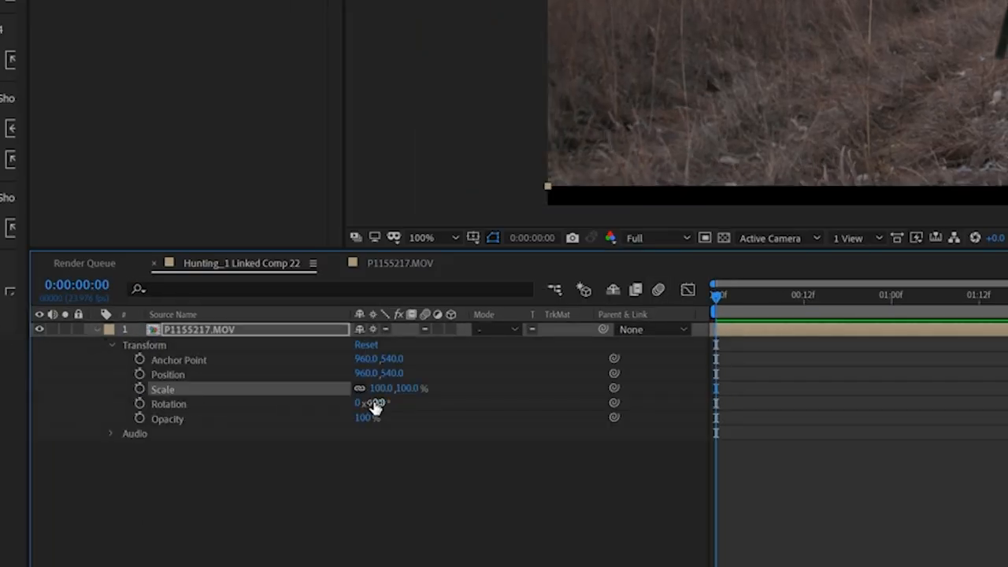